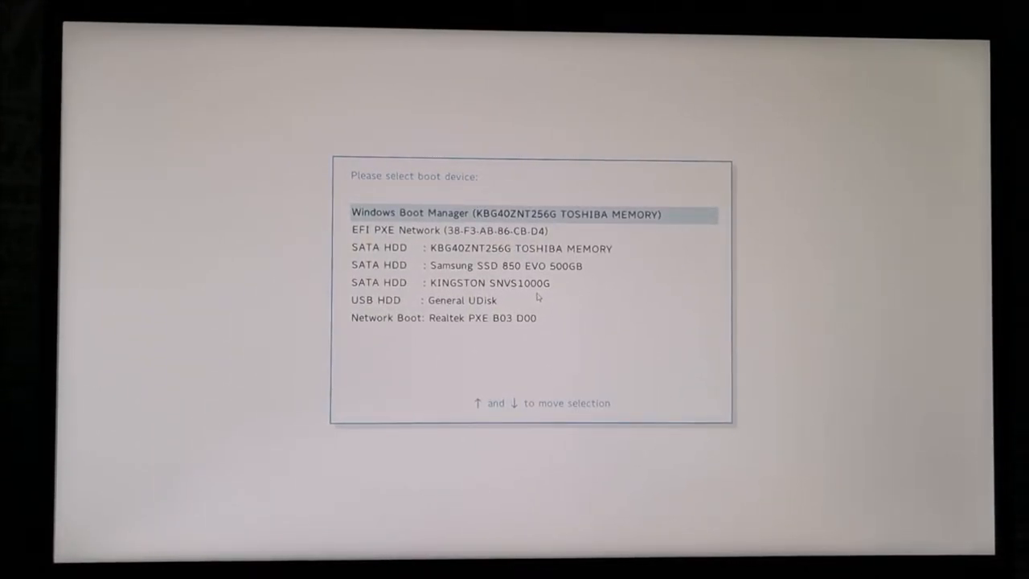
Step: Highlight the SATA HDD : KINGSTON SNVS1000G entry and boot from it
{"action": "key", "text": "down"}
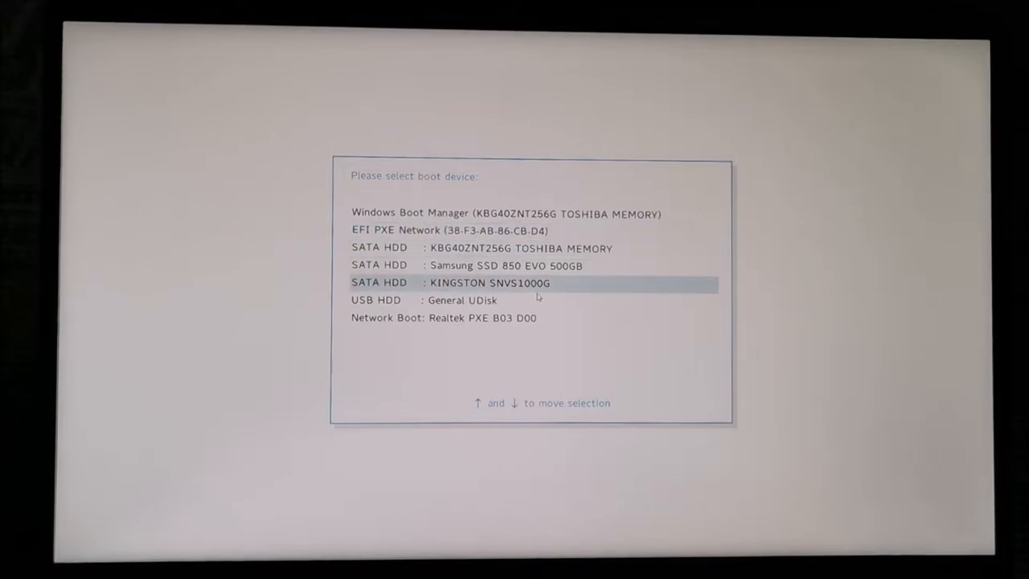
{"action": "key", "text": "Down"}
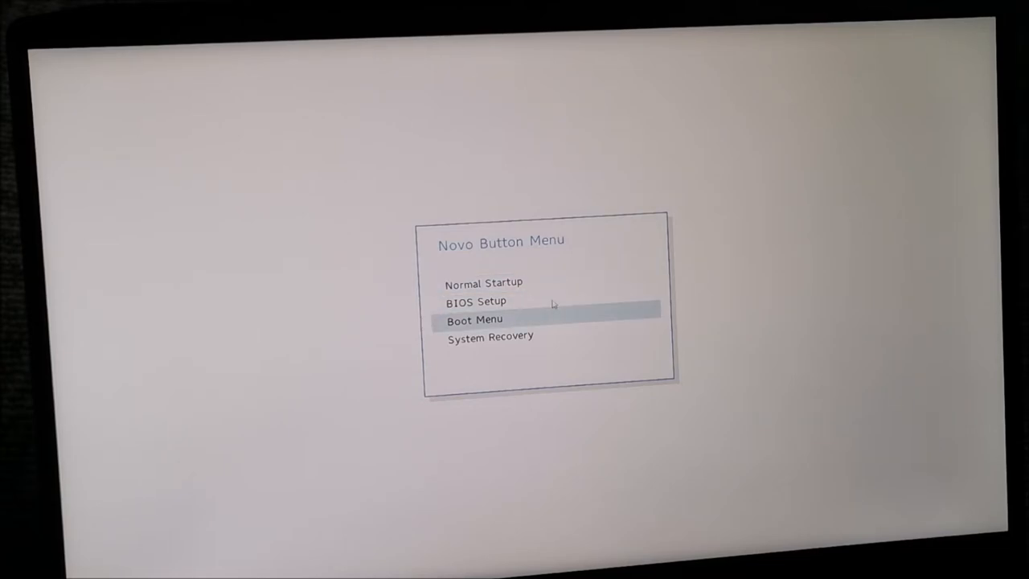
Step: Return to the boot device list from the Novo Button Menu and highlight KINGSTON SNVS1000G
{"action": "left_click", "coordinate": [473, 318]}
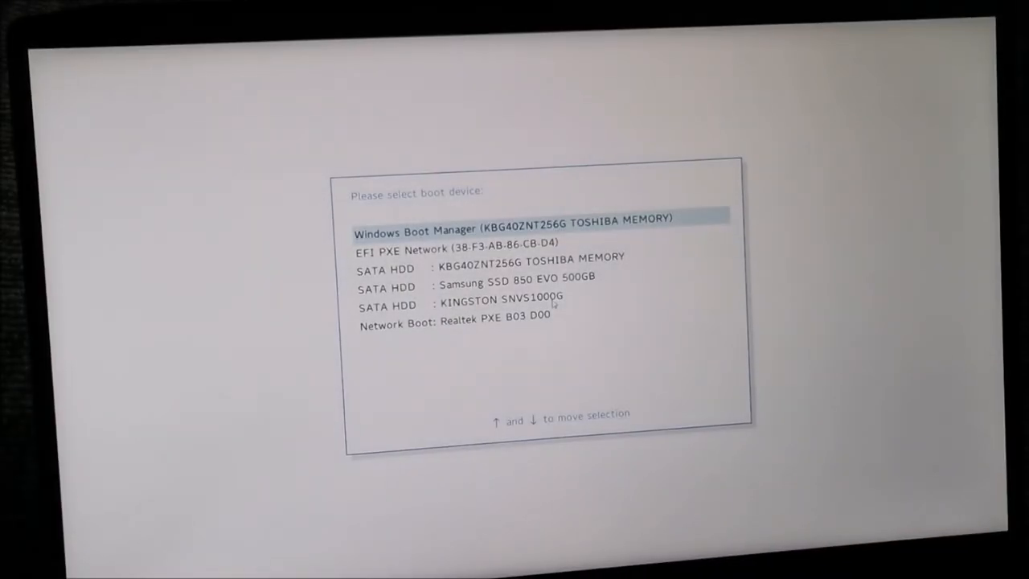
{"action": "key", "text": "Down"}
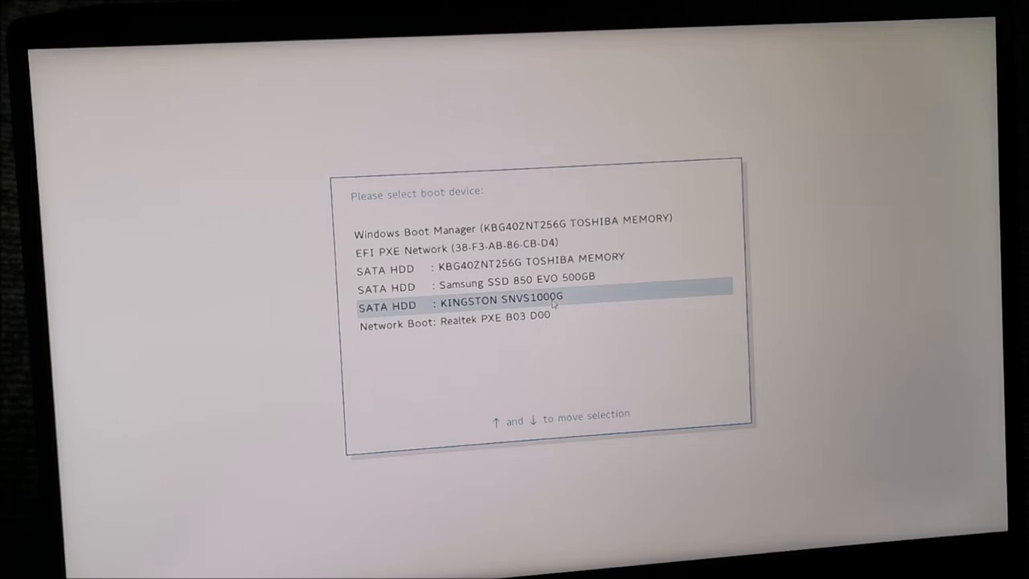